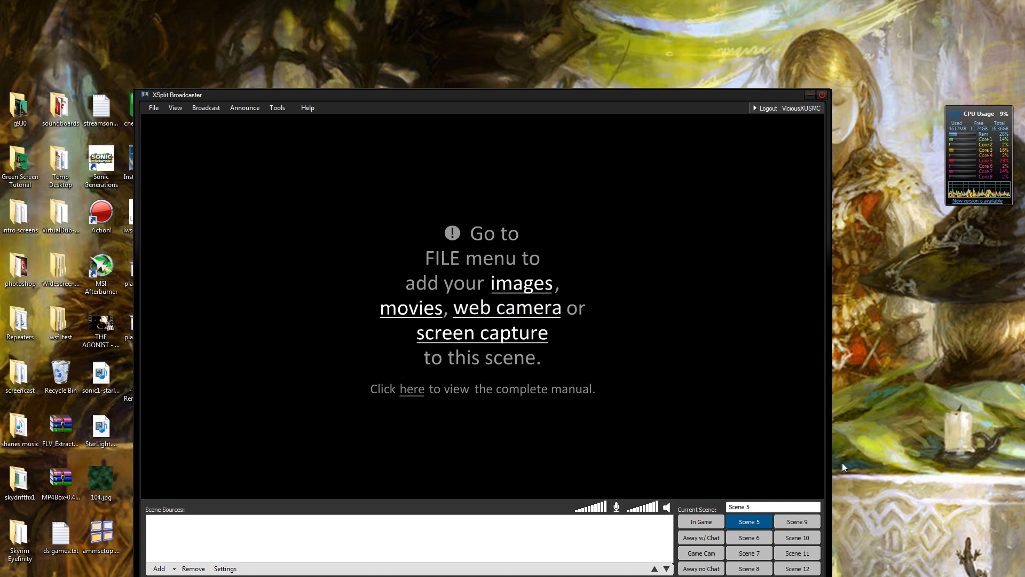
{"action": "mouse_move", "coordinate": [968, 350]}
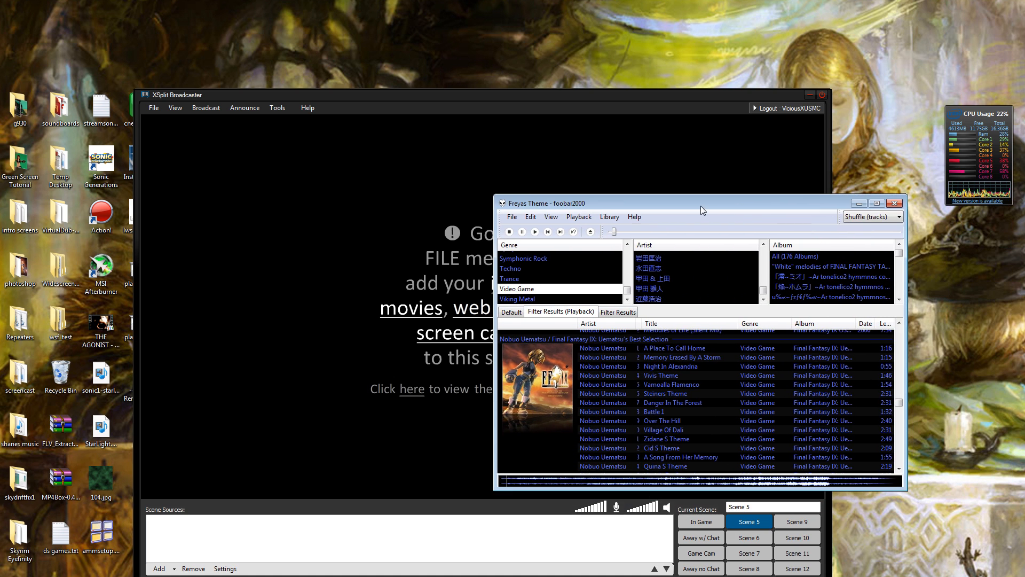
{"action": "mouse_move", "coordinate": [737, 377]}
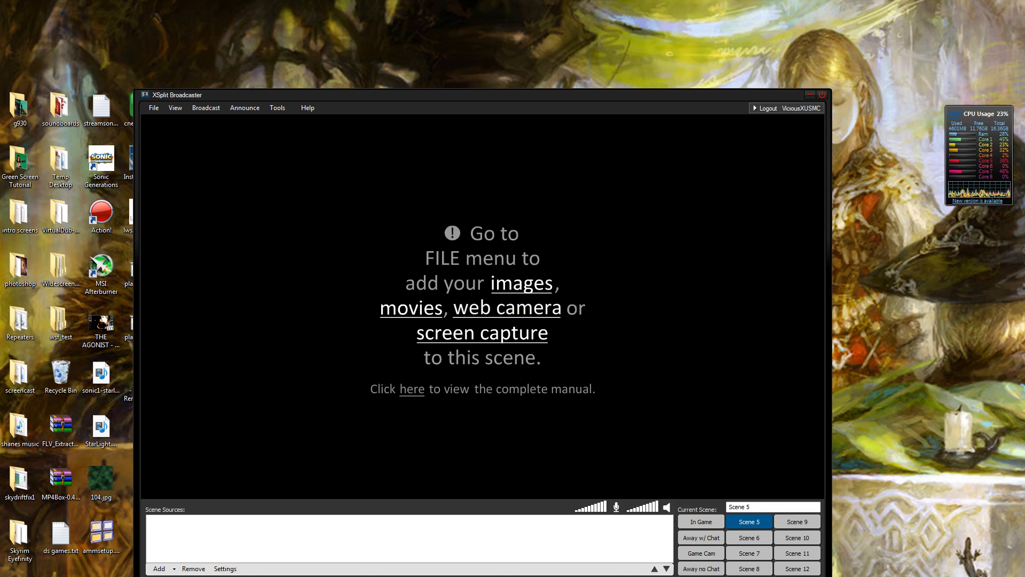
{"action": "mouse_move", "coordinate": [473, 502]}
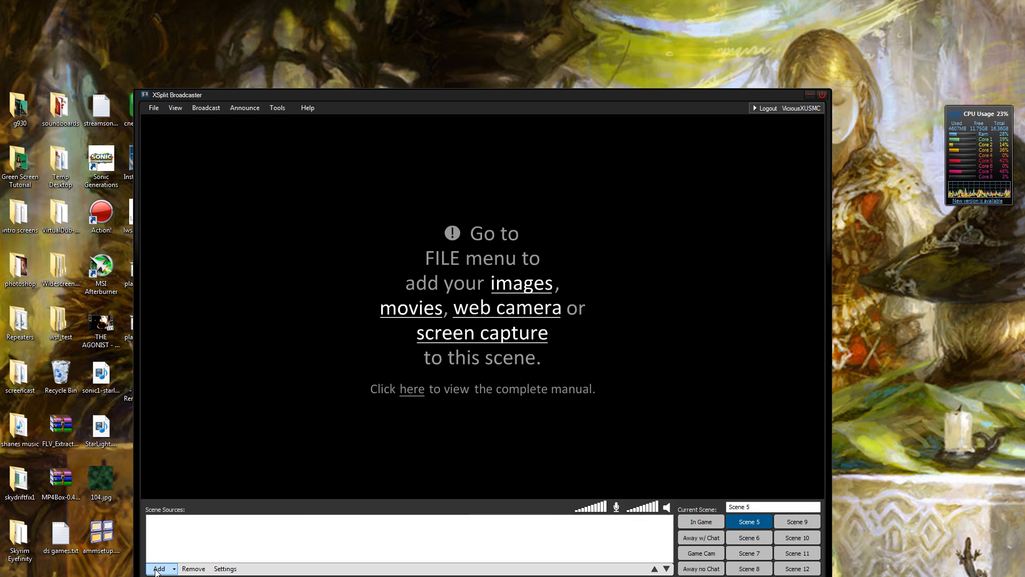
Add a screen-region capture of foobar2000's now-playing area and move it to the lower right.
{"action": "left_click", "coordinate": [159, 568]}
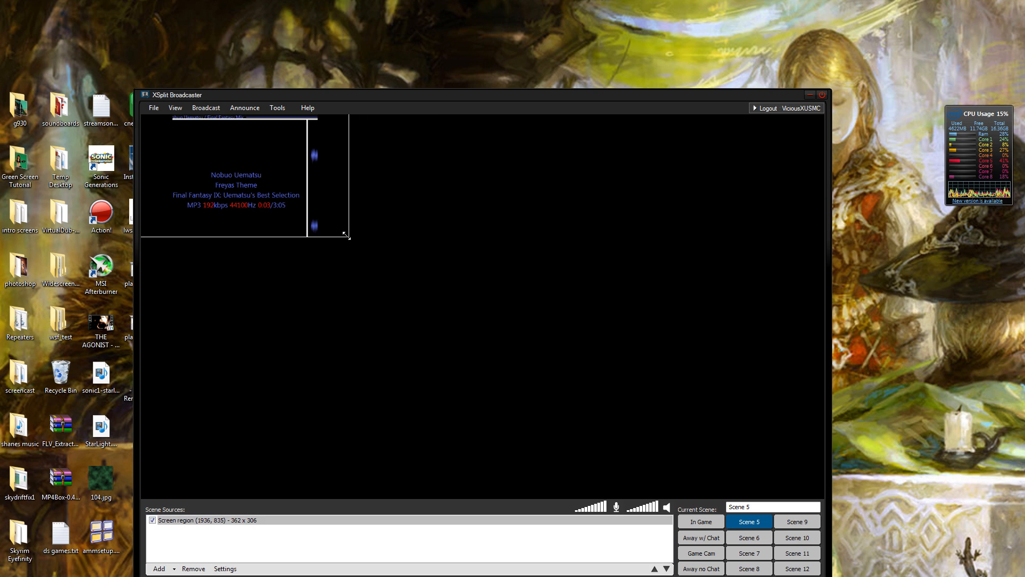
{"action": "left_click_drag", "start_coordinate": [245, 176], "coordinate": [723, 437]}
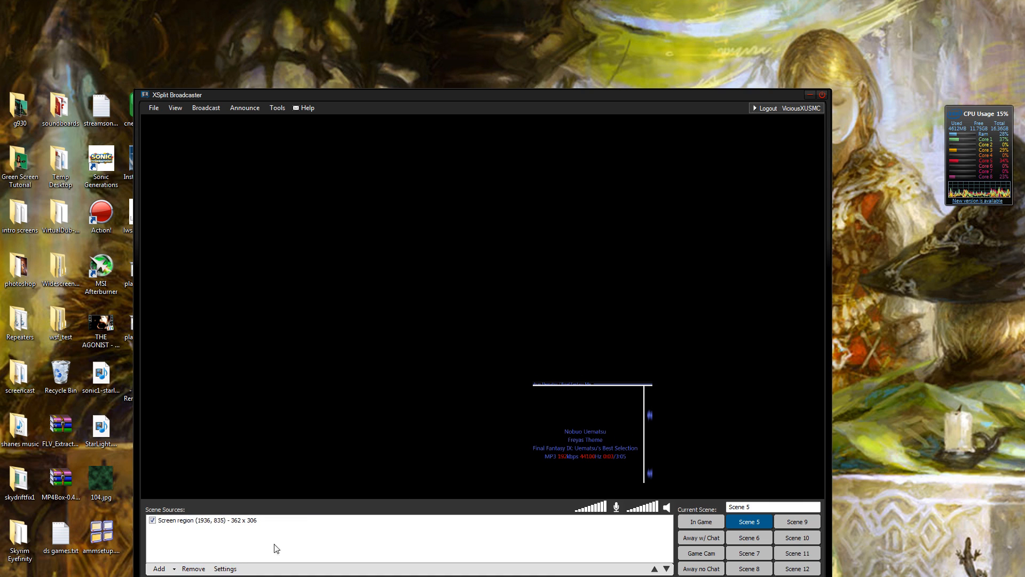
{"action": "left_click", "coordinate": [206, 520]}
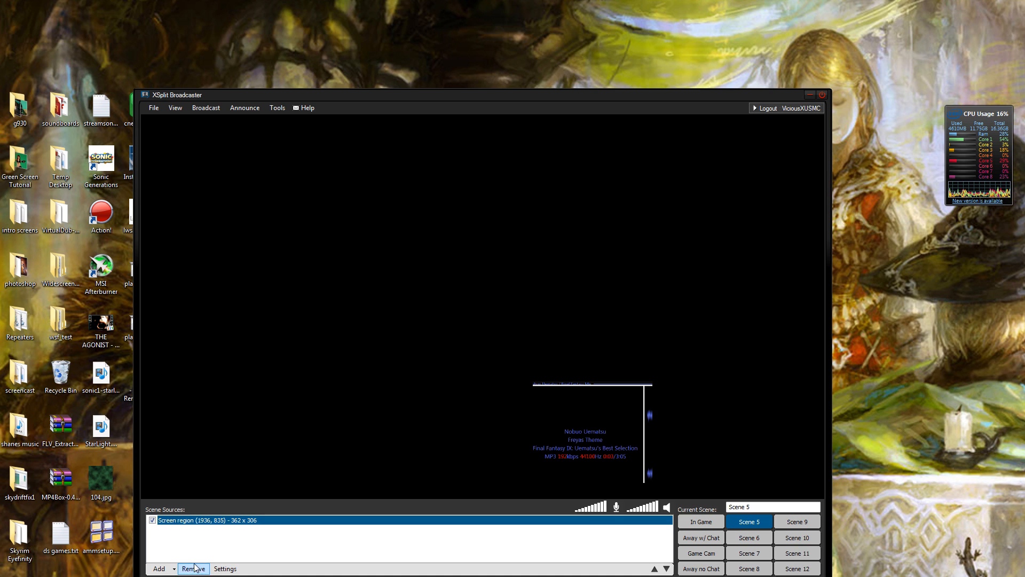
{"action": "left_click", "coordinate": [194, 568]}
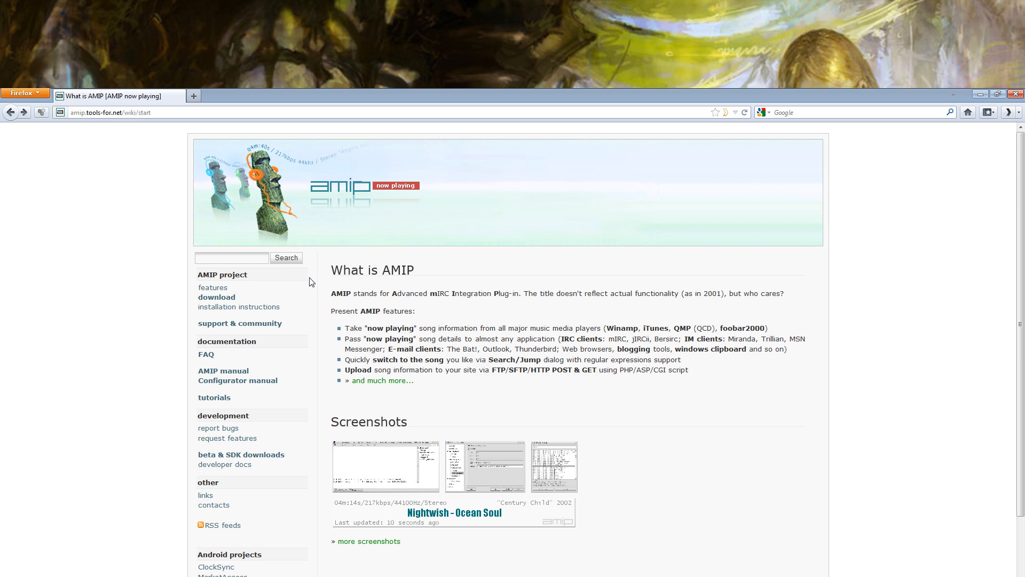
{"action": "mouse_move", "coordinate": [238, 307]}
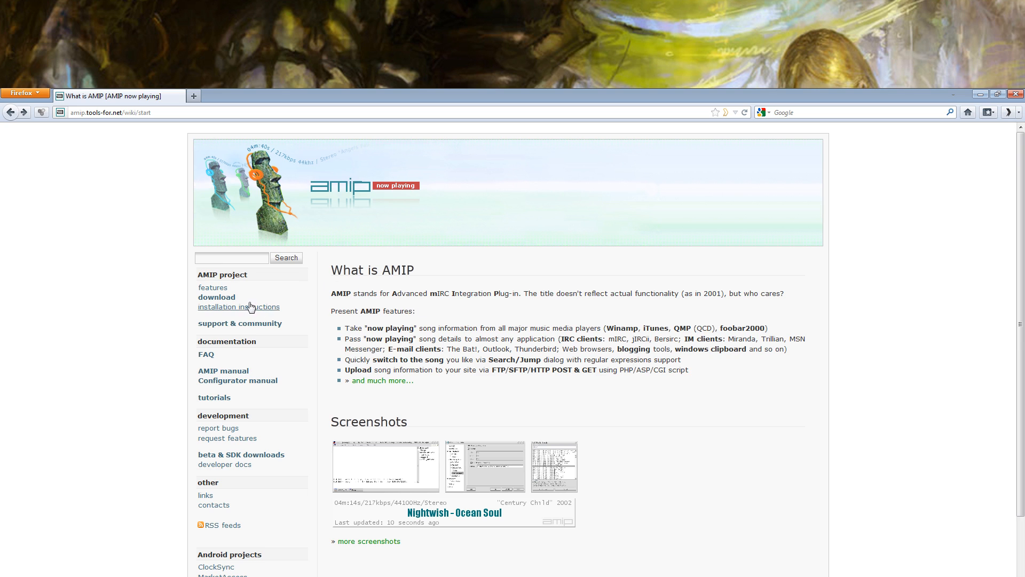
Go to the AMIP download page listing versions for Winamp, foobar2000, iTunes and QCD.
{"action": "left_click", "coordinate": [216, 296]}
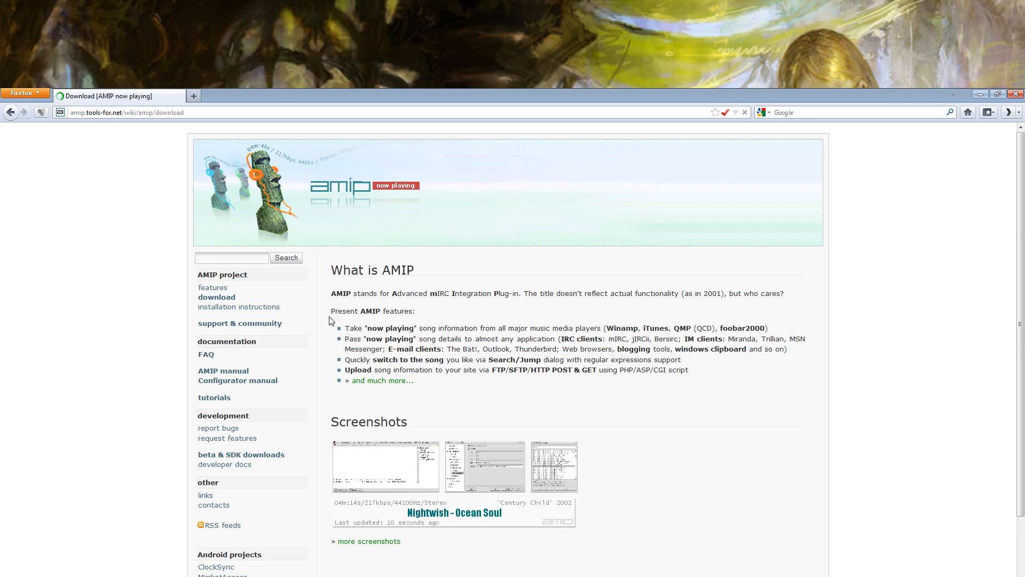
{"action": "left_click", "coordinate": [217, 297]}
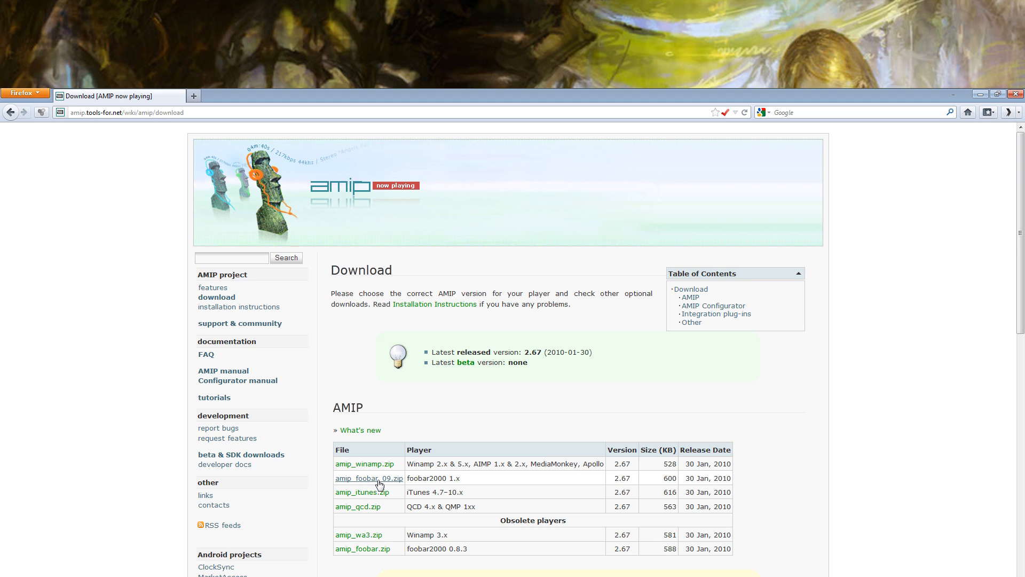
{"action": "mouse_move", "coordinate": [406, 470]}
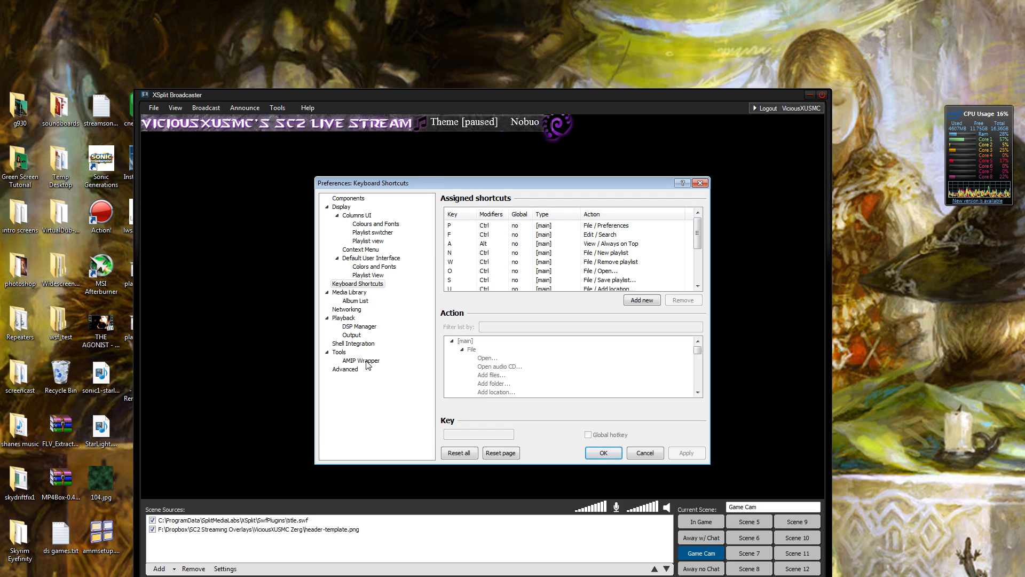
Check in the AMIP Wrapper configuration that song info is written to streamsong.txt, then close Preferences.
{"action": "left_click", "coordinate": [362, 360]}
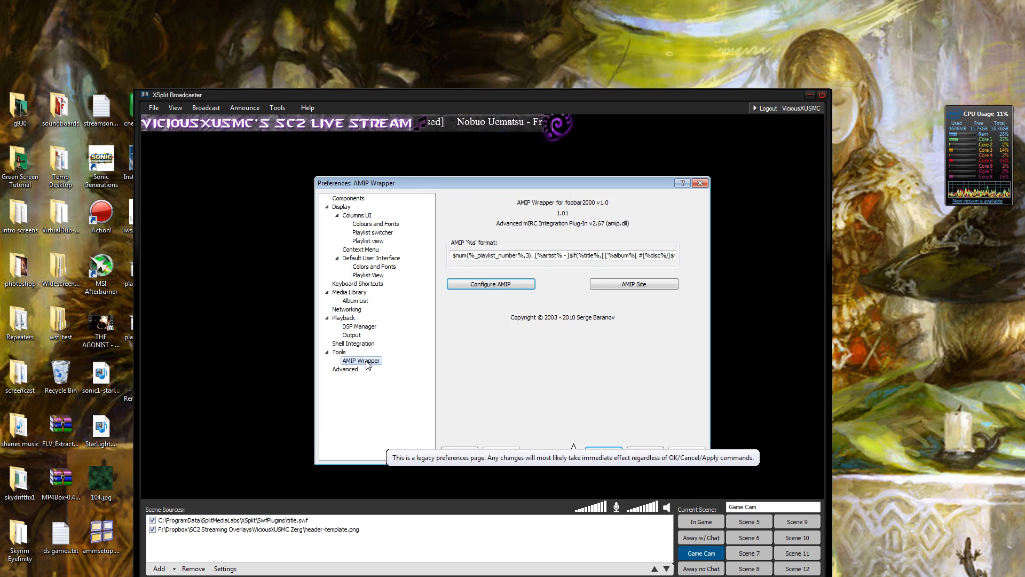
{"action": "left_click", "coordinate": [490, 284]}
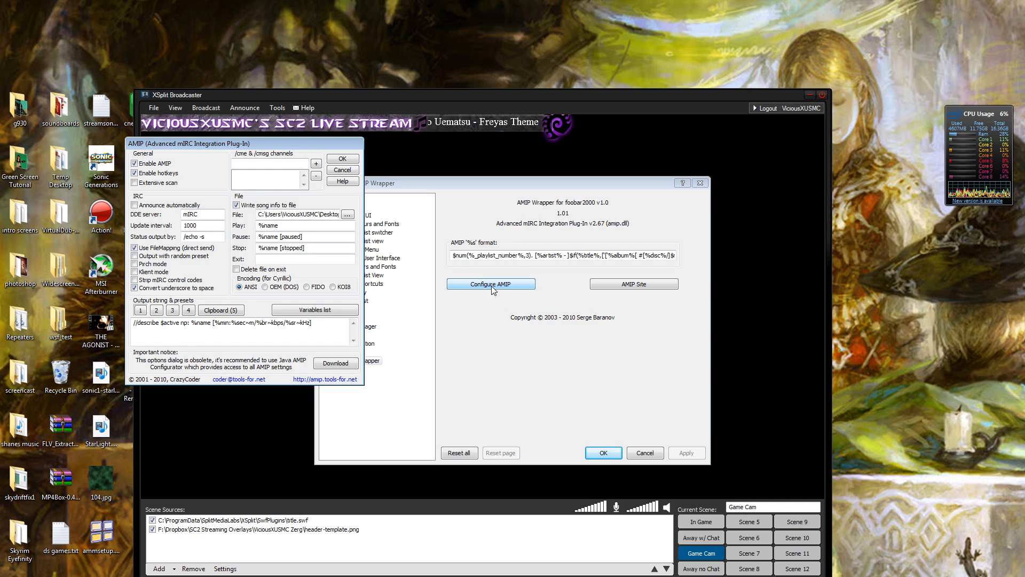
{"action": "left_click", "coordinate": [491, 284]}
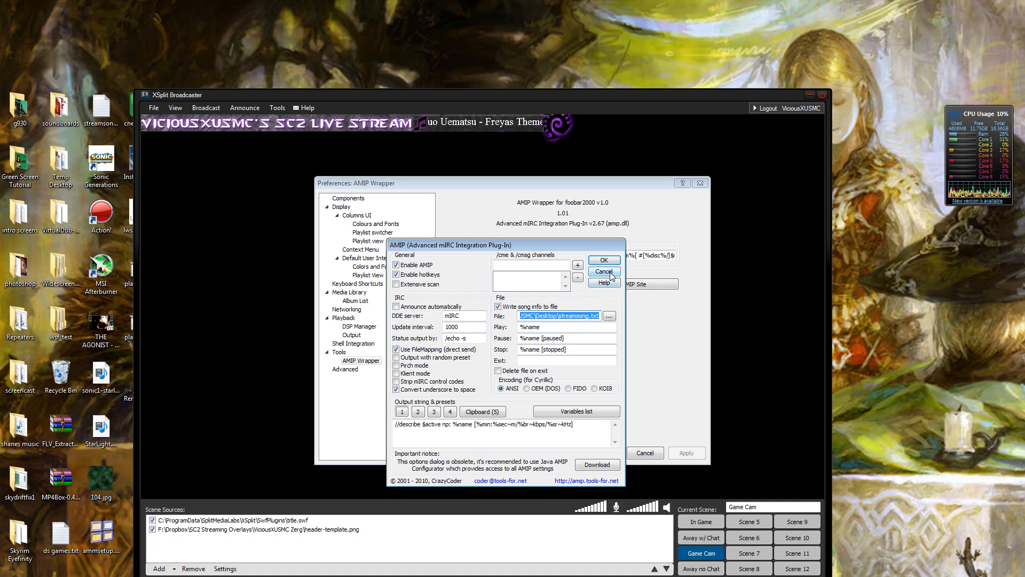
{"action": "left_click", "coordinate": [603, 271]}
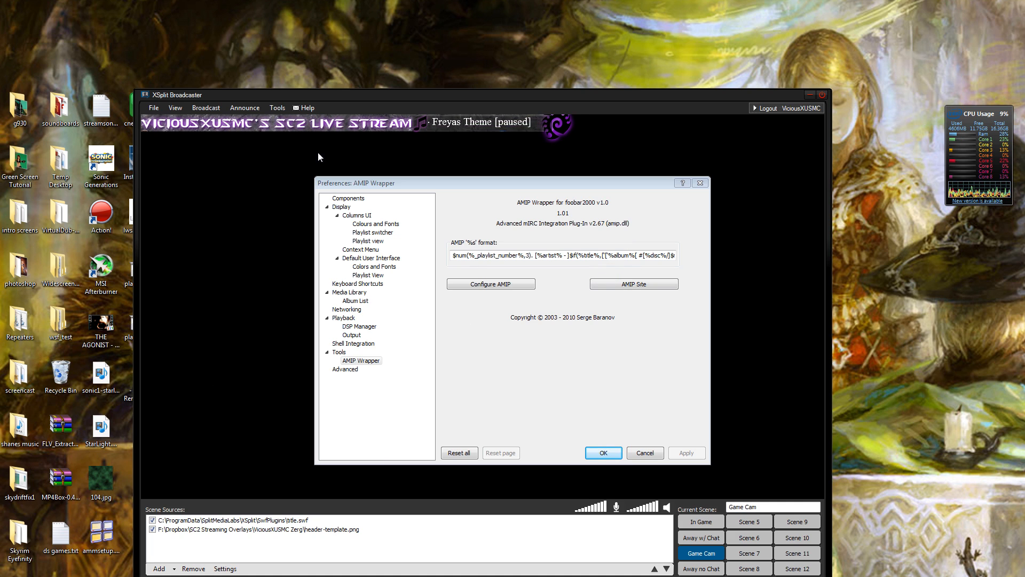
{"action": "left_click", "coordinate": [602, 453]}
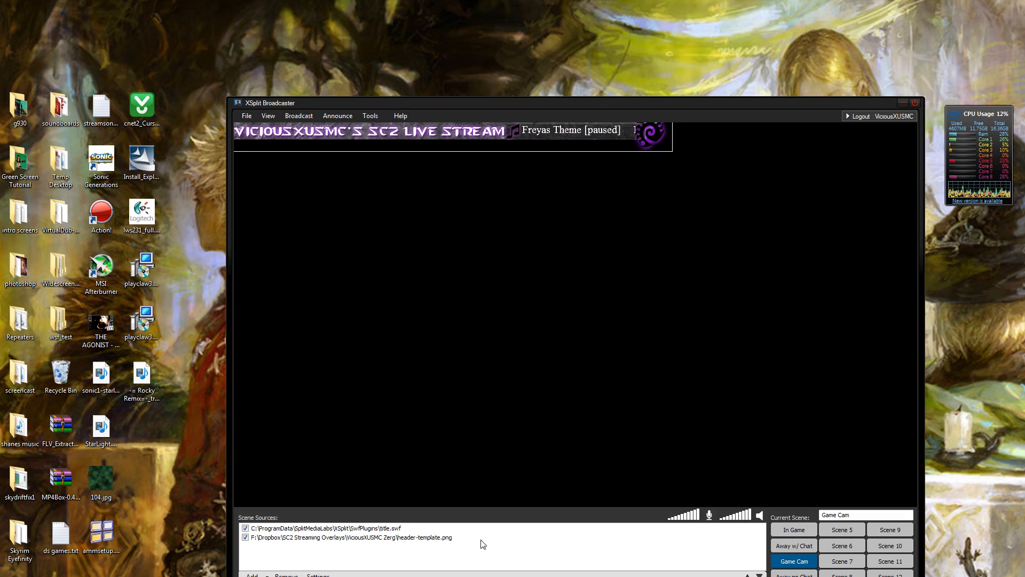
Add a Title source to Scene 5 with Remote text update enabled.
{"action": "left_click", "coordinate": [842, 529]}
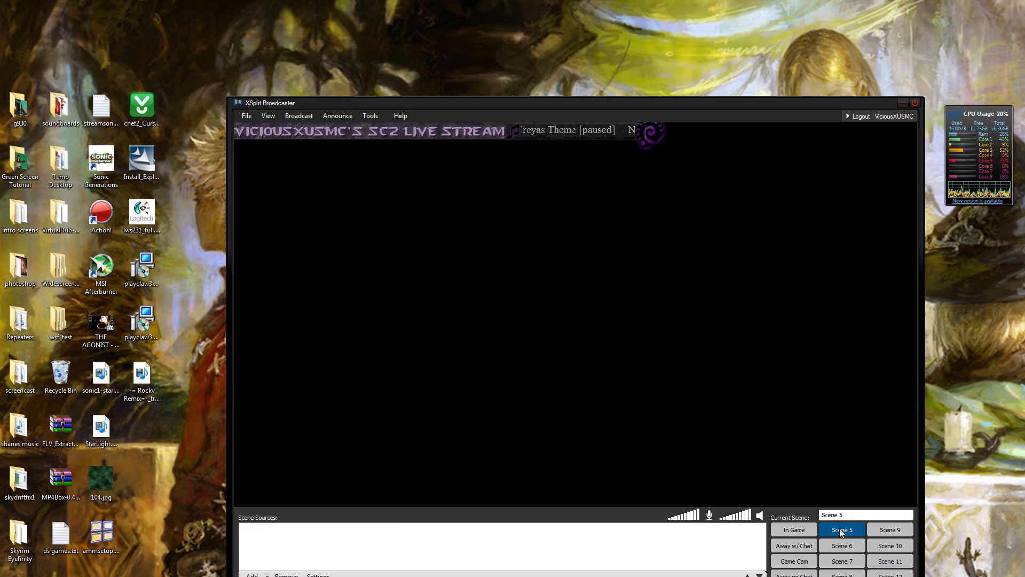
{"action": "left_click", "coordinate": [252, 575]}
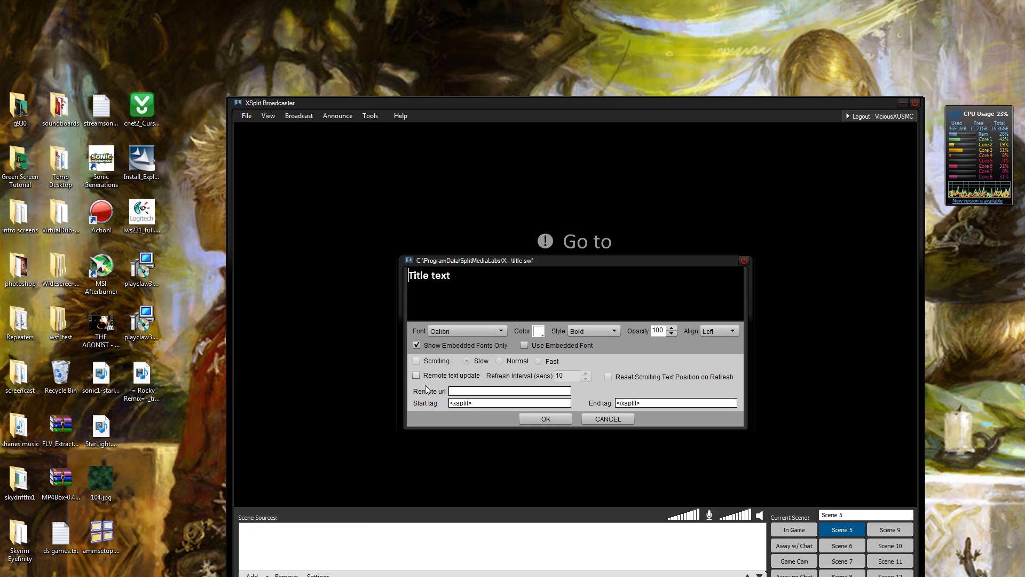
{"action": "left_click", "coordinate": [416, 375]}
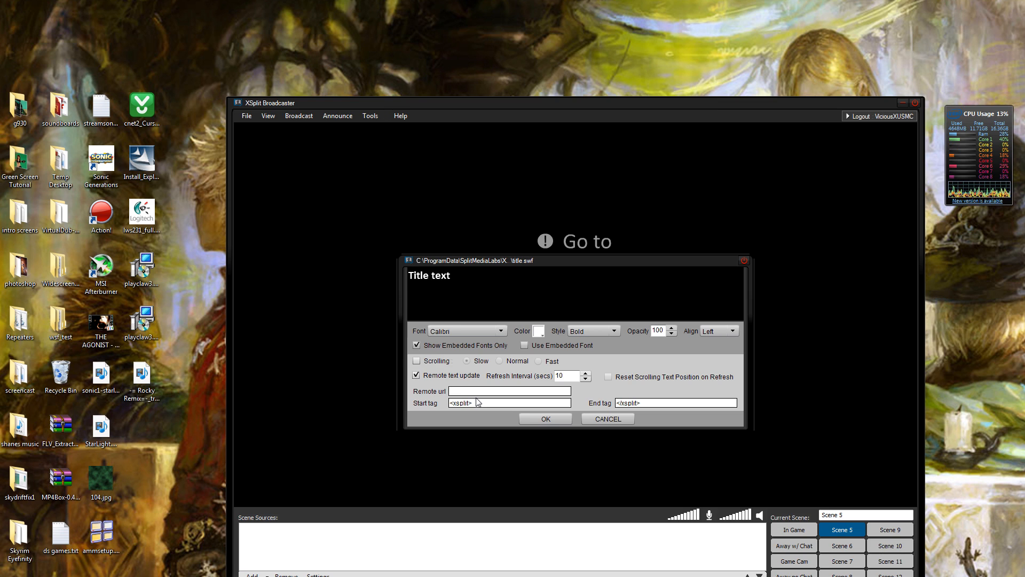
Enter the c:\users\usmc\desktop streamsong.txt path as Remote url, enable Scrolling and apply.
{"action": "type", "text": "c"}
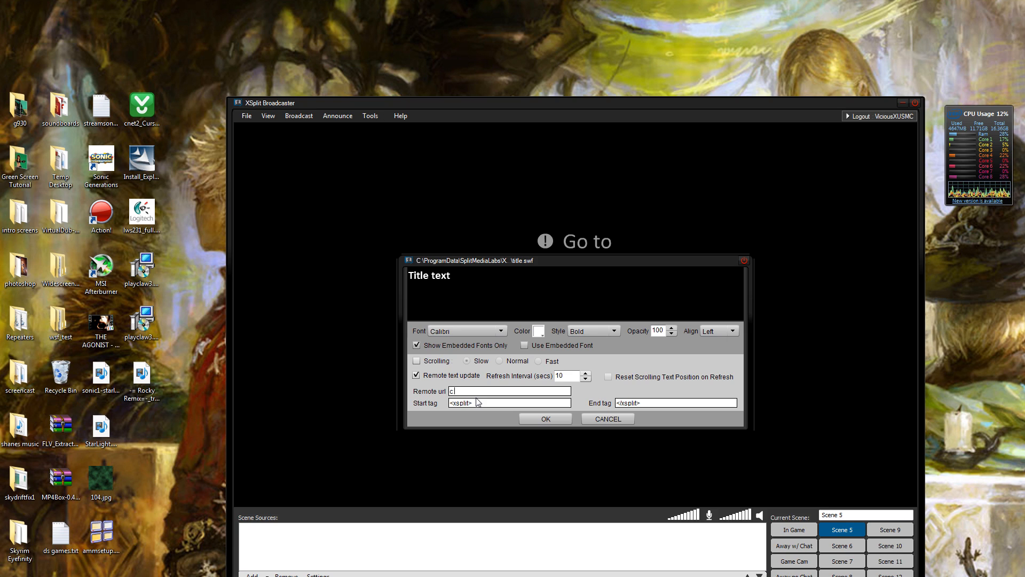
{"action": "type", "text": ":\\users\\viciousx"}
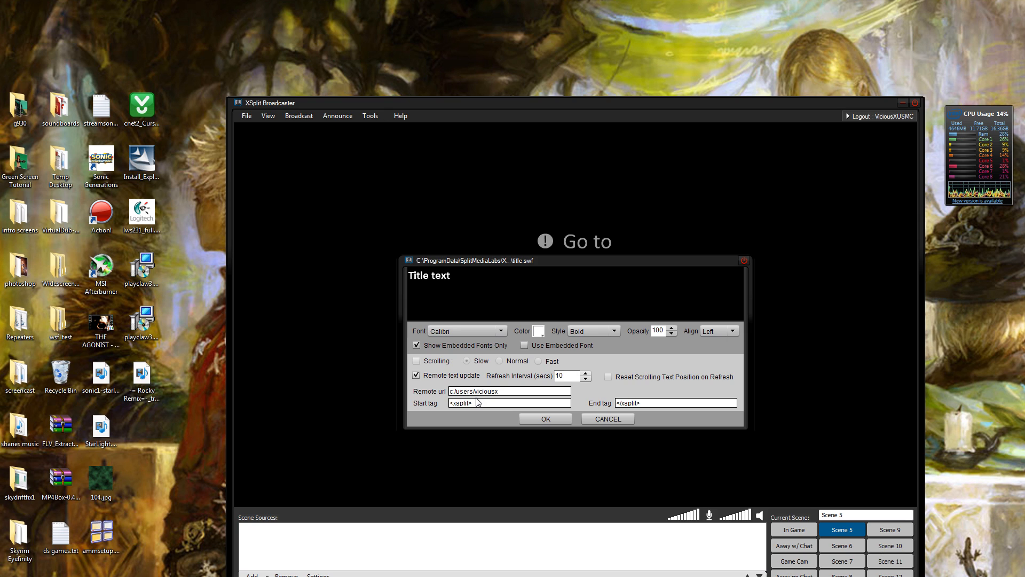
{"action": "type", "text": "usmc/d"}
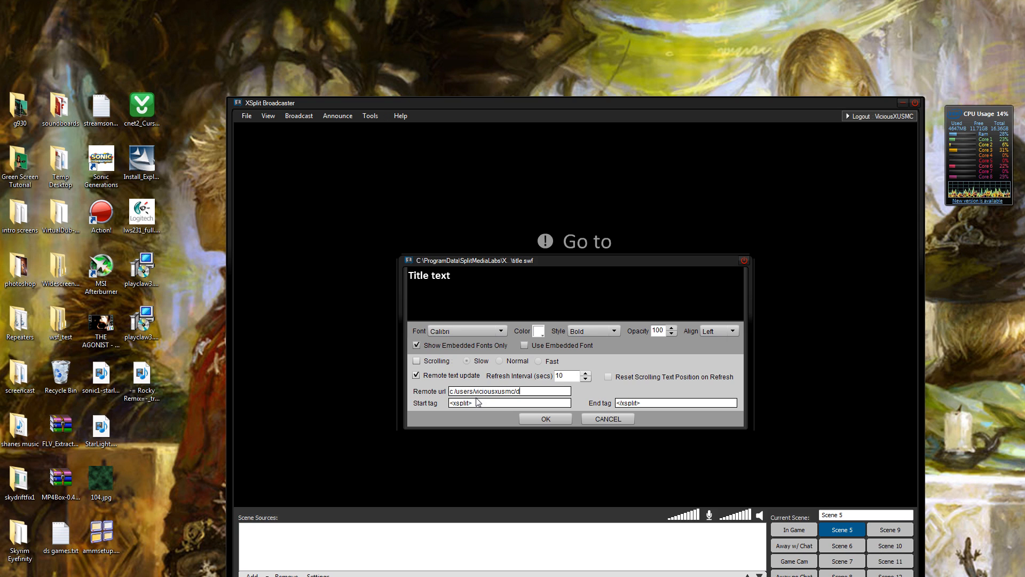
{"action": "type", "text": "esktop/streamsong.txt"}
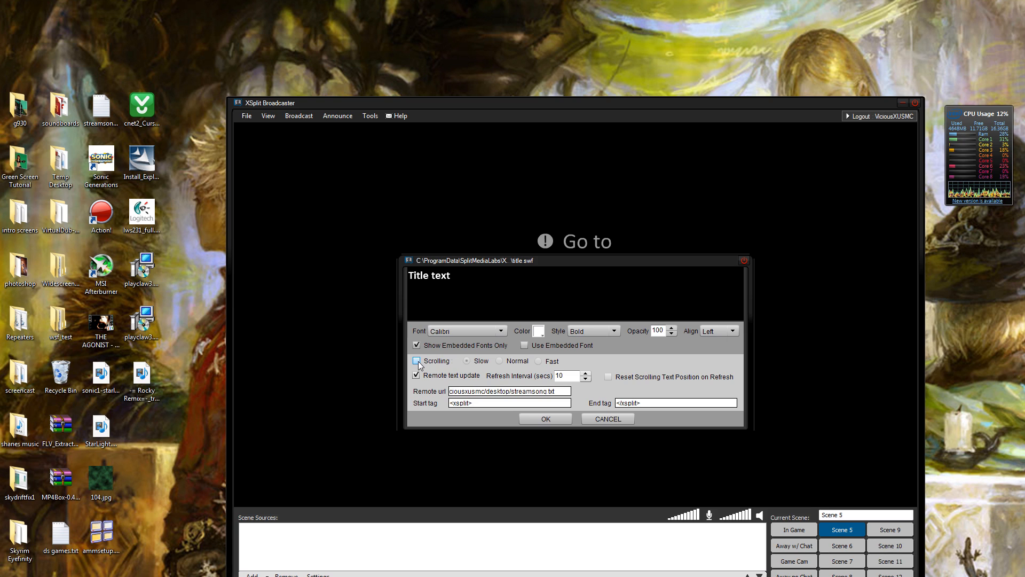
{"action": "left_click", "coordinate": [418, 360]}
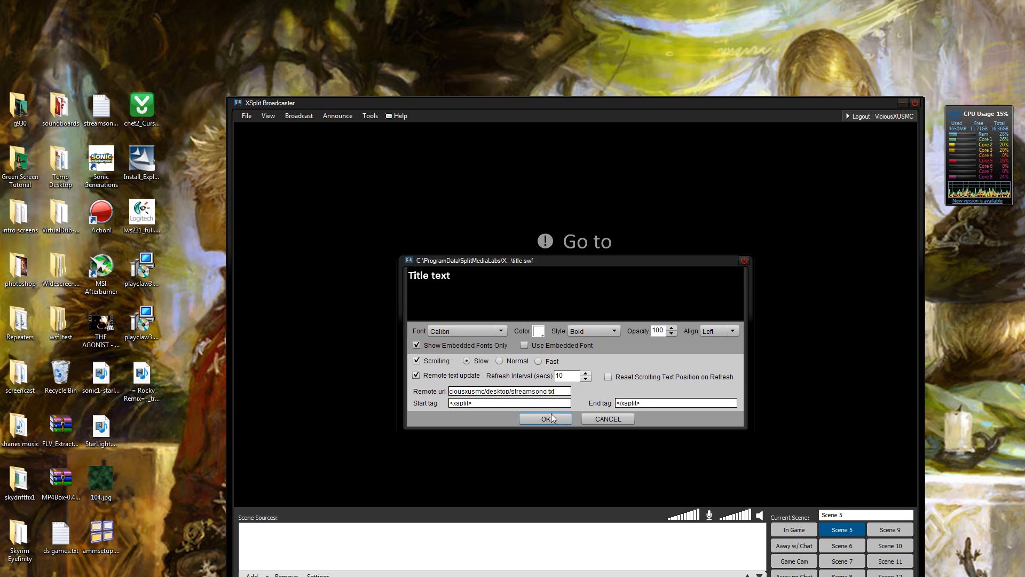
{"action": "left_click", "coordinate": [546, 418]}
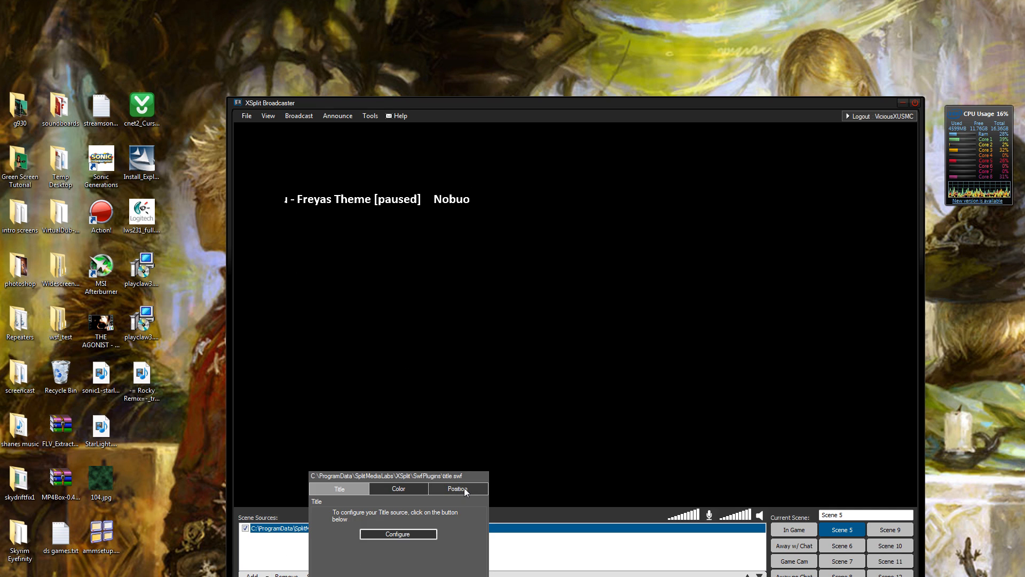
Reopen and close the scrolling title source's Configure window while it shows the track.
{"action": "left_click", "coordinate": [397, 534]}
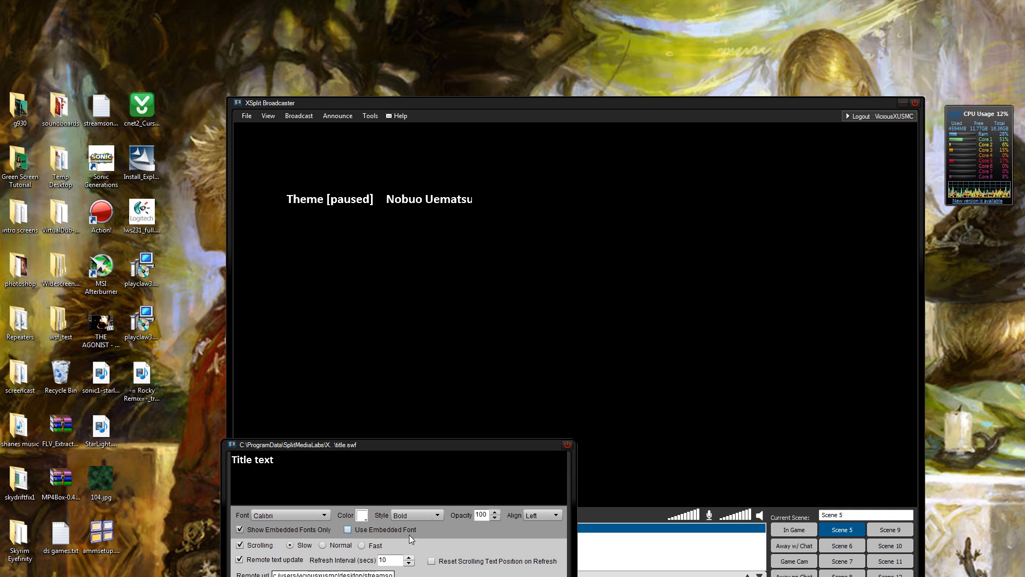
{"action": "left_click", "coordinate": [289, 545]}
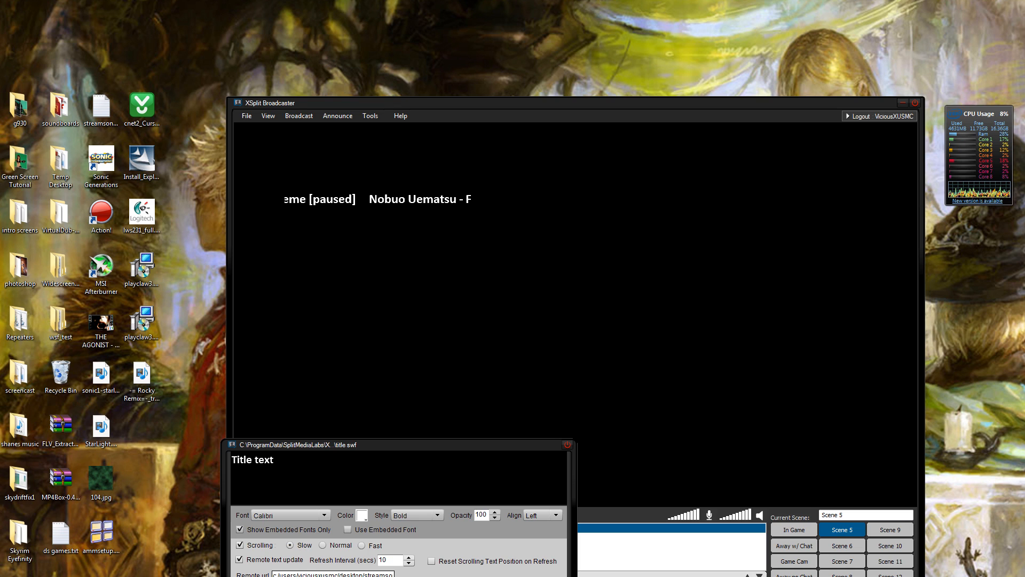
{"action": "left_click", "coordinate": [566, 445]}
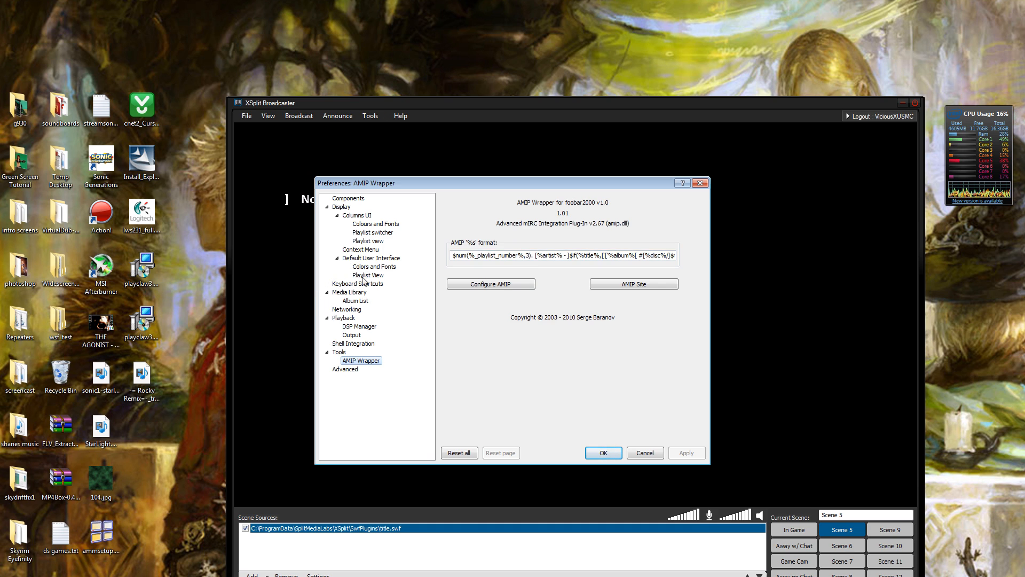
Show the Keyboard Shortcuts page and review the global play/pause and volume down hotkeys.
{"action": "left_click", "coordinate": [360, 283]}
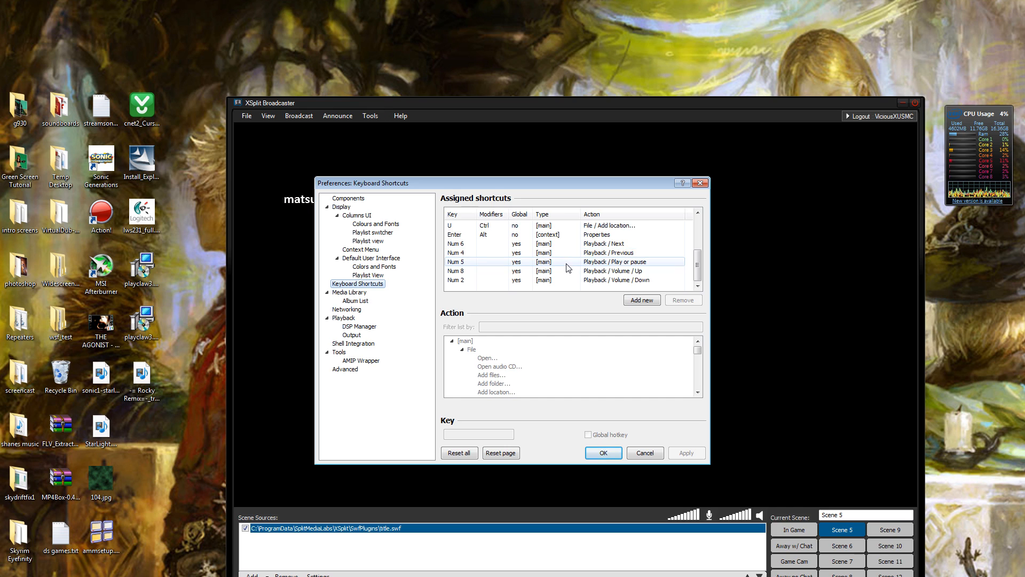
{"action": "left_click", "coordinate": [588, 270]}
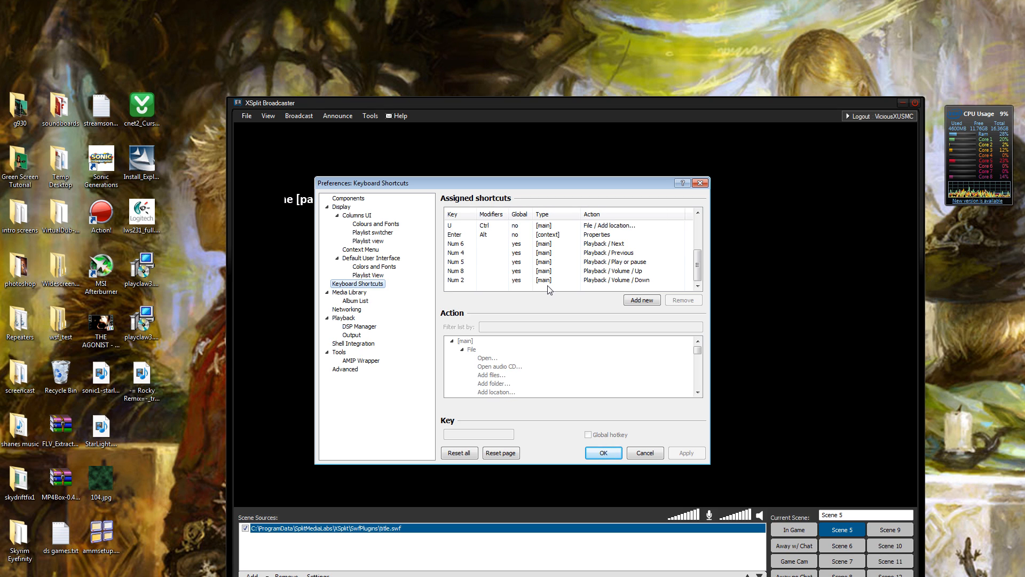
{"action": "left_click", "coordinate": [589, 279]}
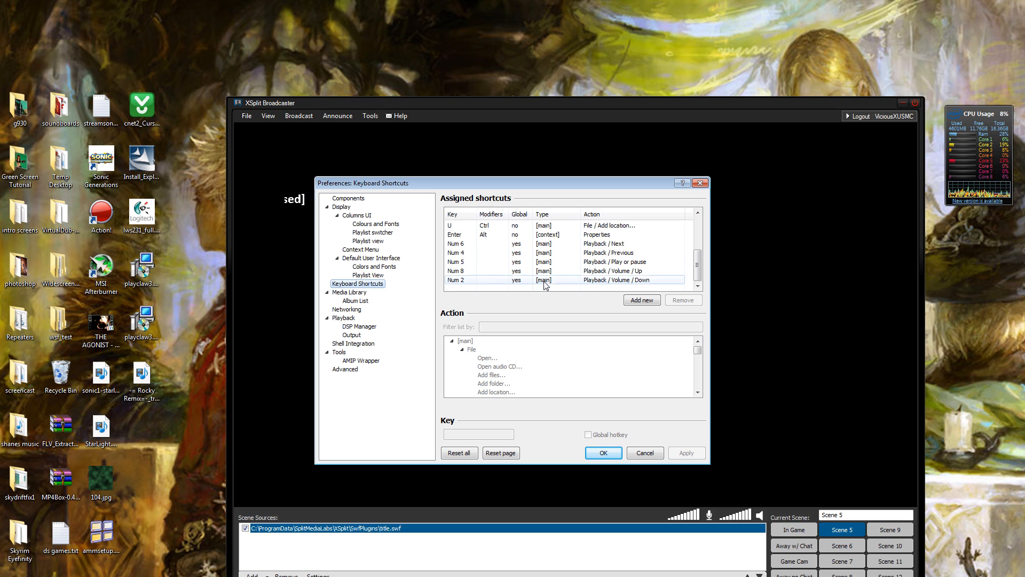